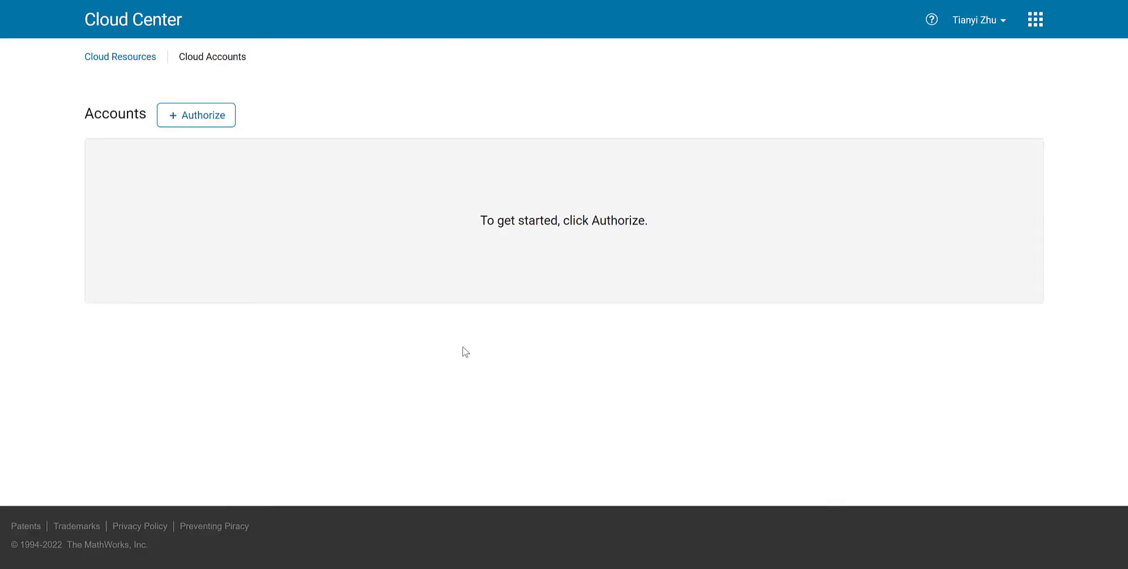
# Begin authorizing a new cloud account from the Cloud Accounts page.
pyautogui.click(197, 115)
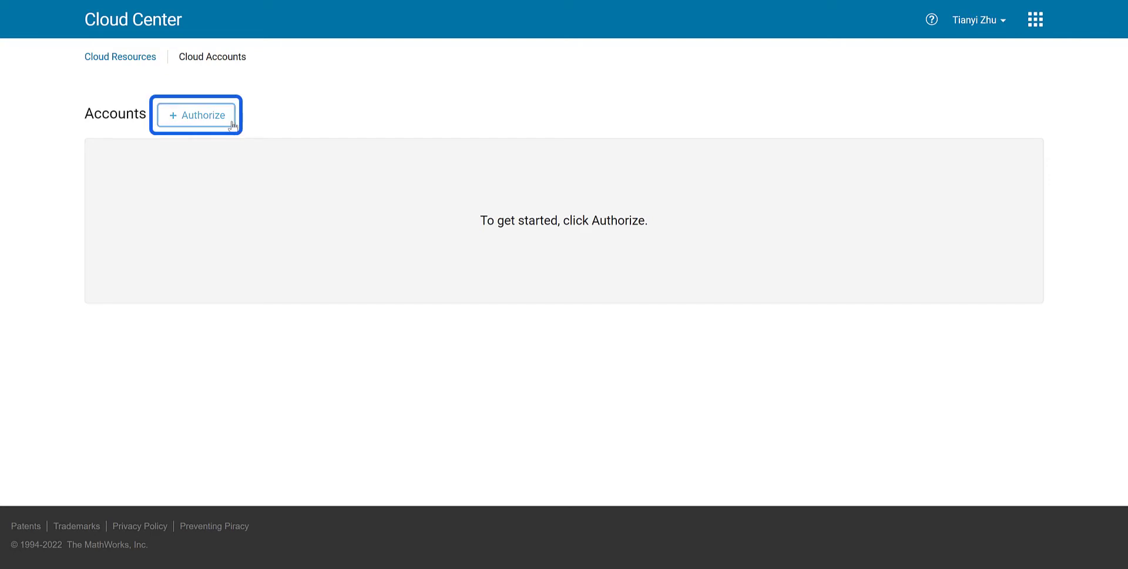
pyautogui.click(197, 115)
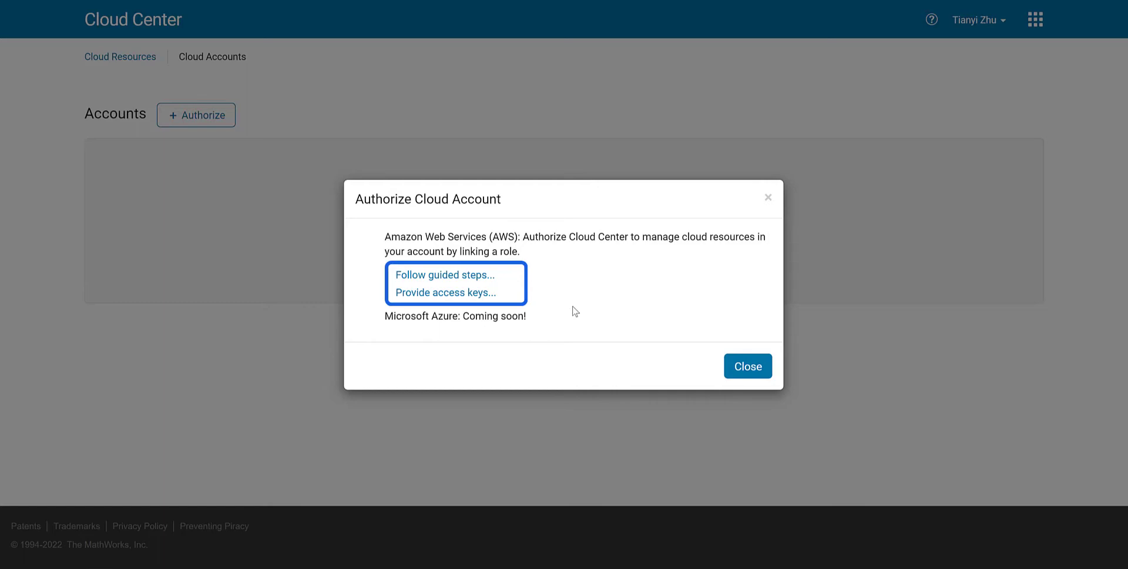
pyautogui.moveTo(571, 282)
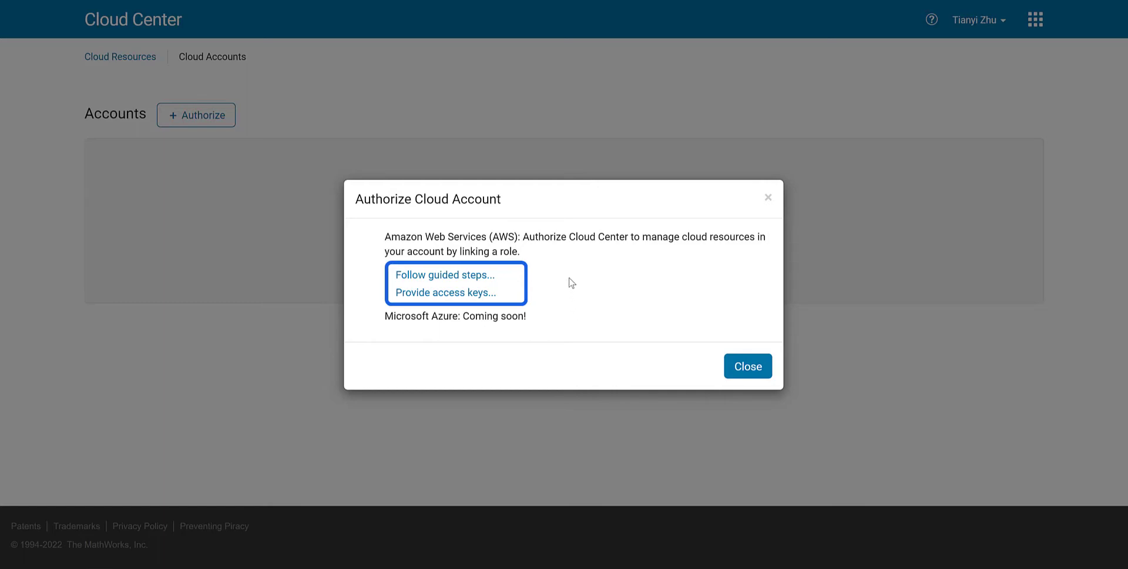
# Finish AWS authorization via access keys and start a new MATLAB R2021b Linux cloud resource.
pyautogui.click(747, 366)
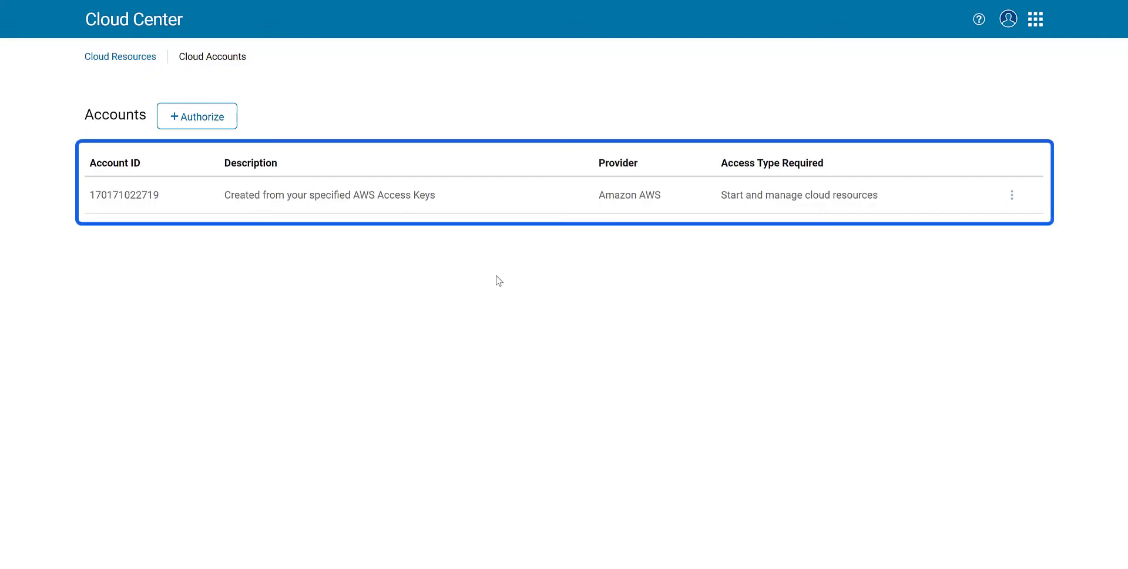
pyautogui.click(120, 56)
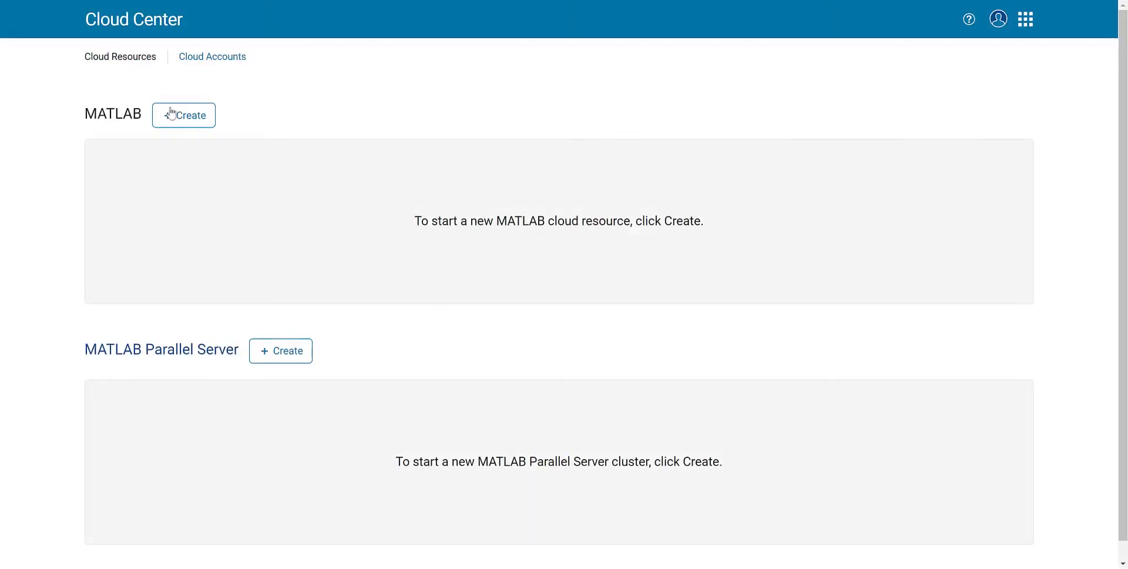
pyautogui.click(184, 115)
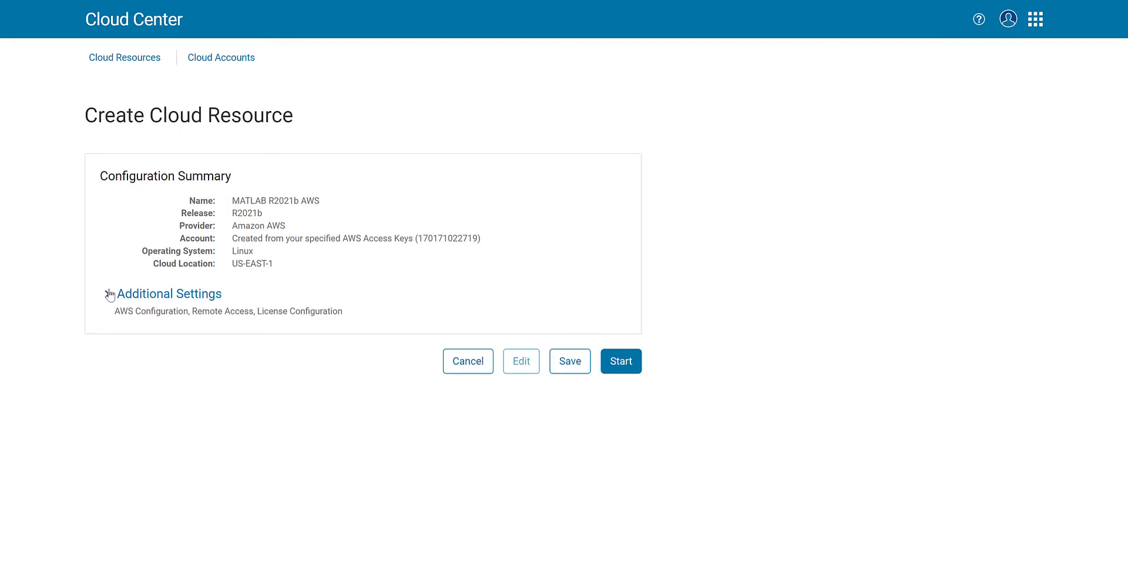
# Review the instance's operating system and instance type, then start the MATLAB R2021b resource in US-EAST-1.
pyautogui.click(169, 294)
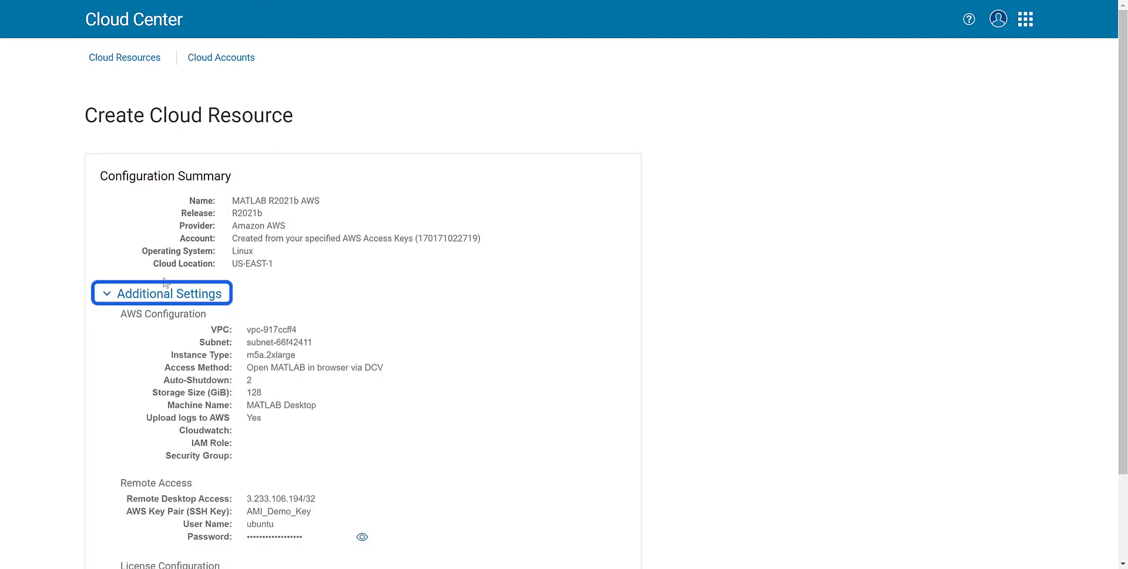
pyautogui.scroll(-3)
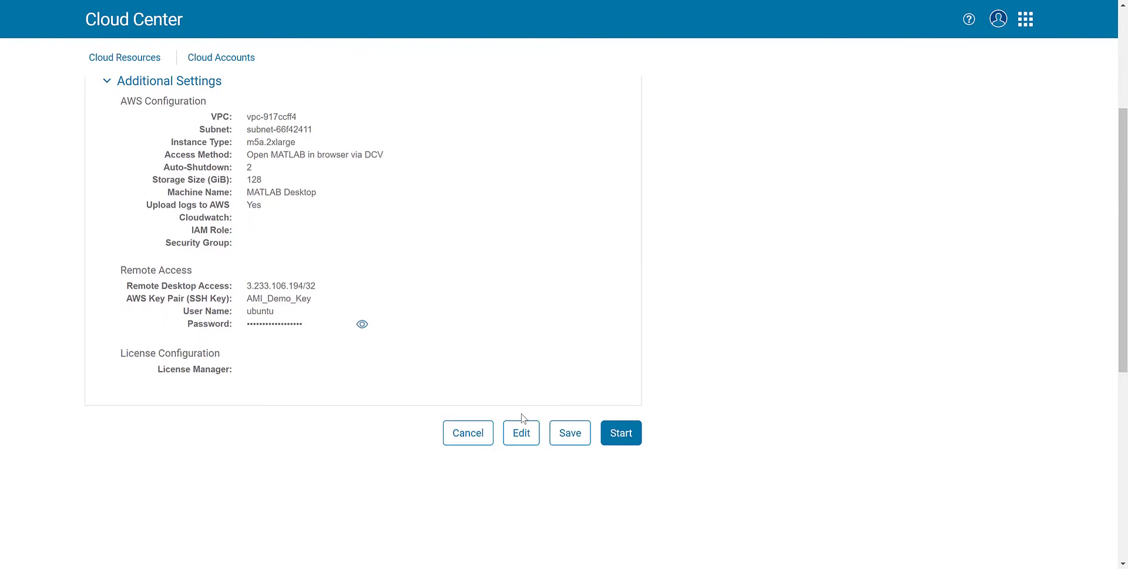
pyautogui.click(520, 432)
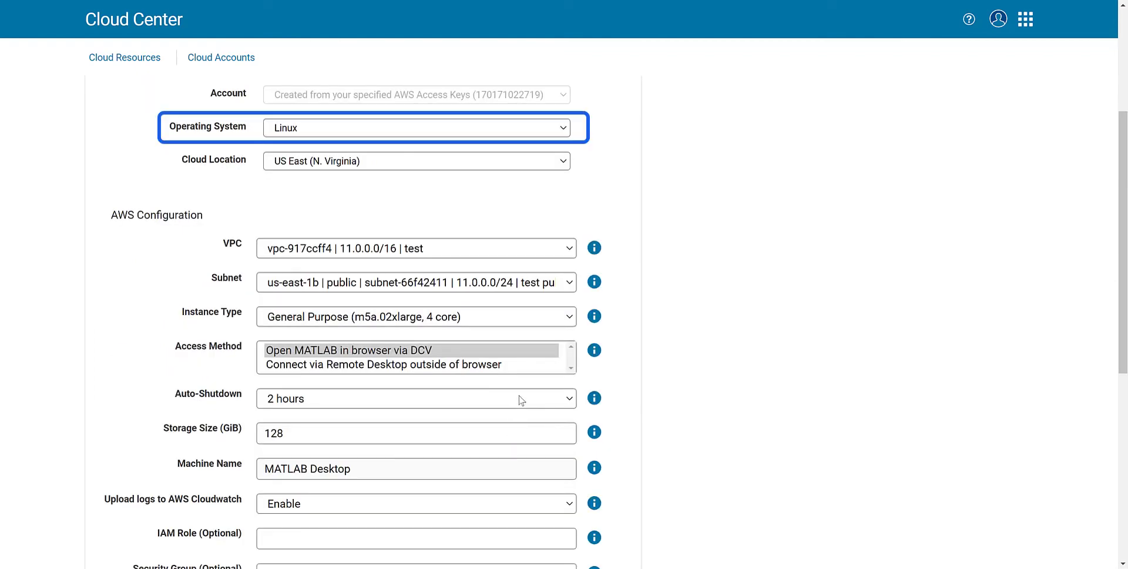
pyautogui.click(415, 316)
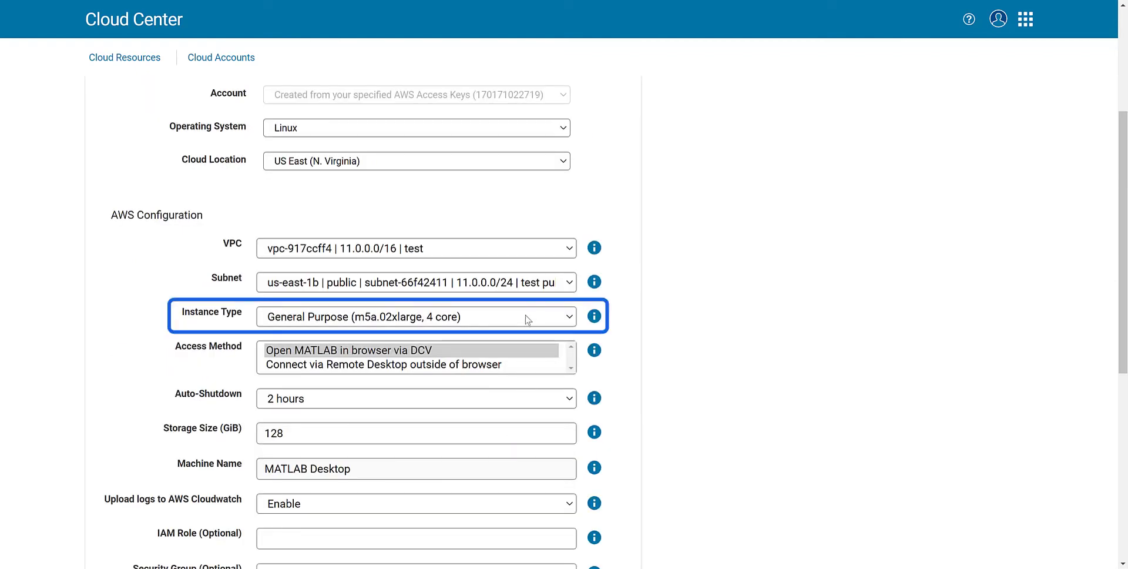
pyautogui.click(415, 397)
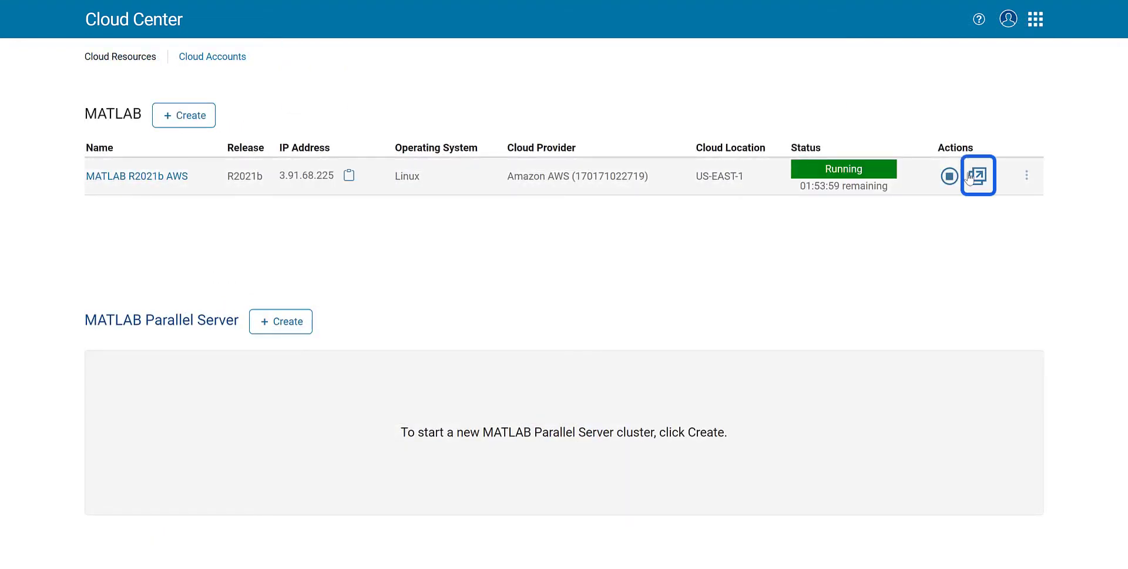
# Connect to the running MATLAB instance showing the 3-DoF suspension displacement plot.
pyautogui.click(977, 175)
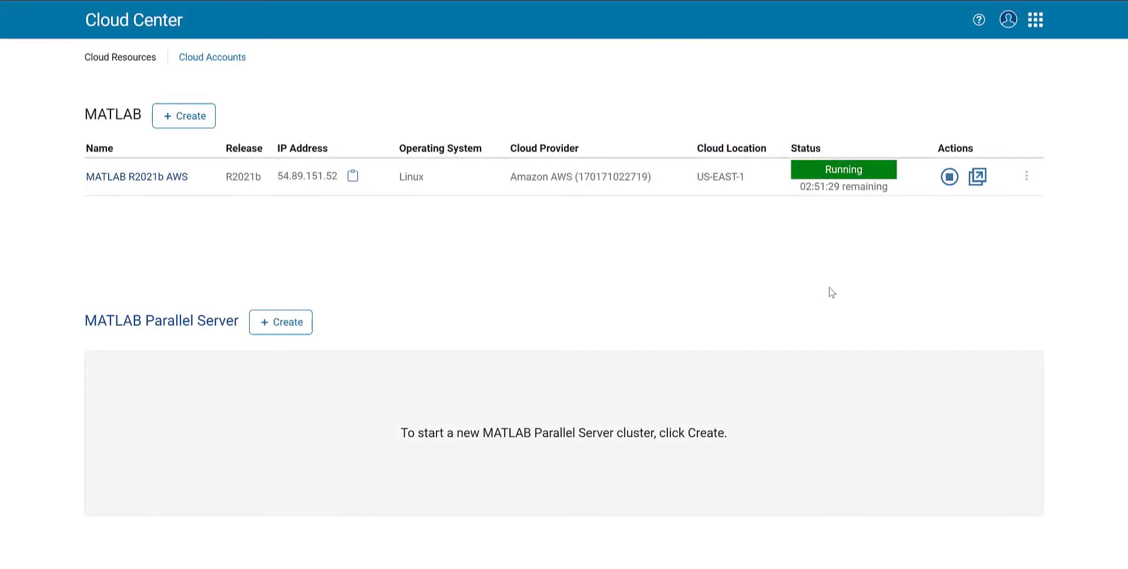
pyautogui.click(1027, 176)
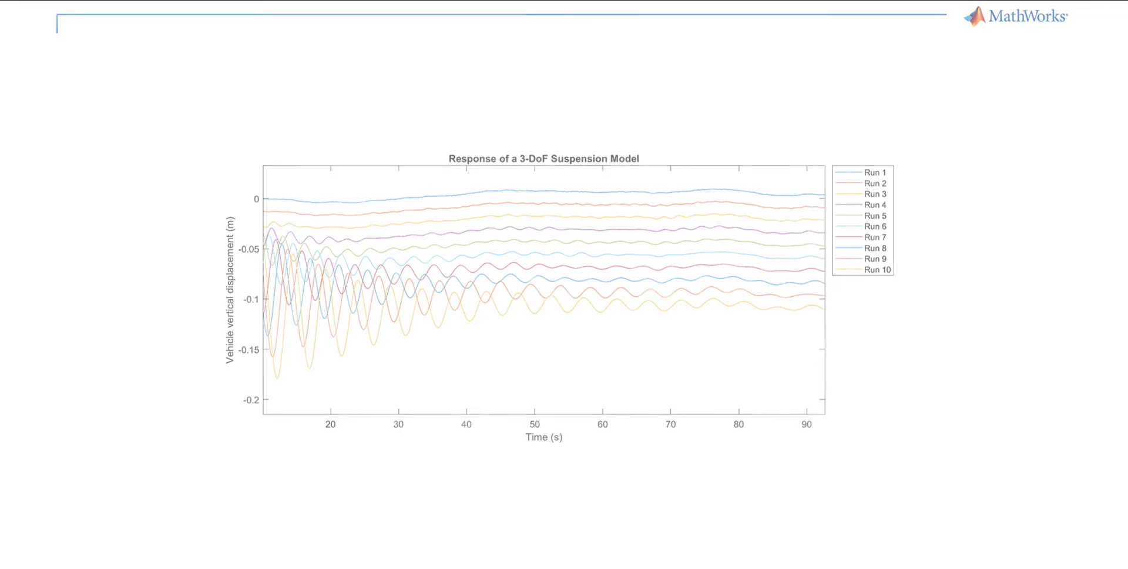
# Show MATLAB's Parallel environment options with the paramSweepPar live script open.
pyautogui.click(732, 117)
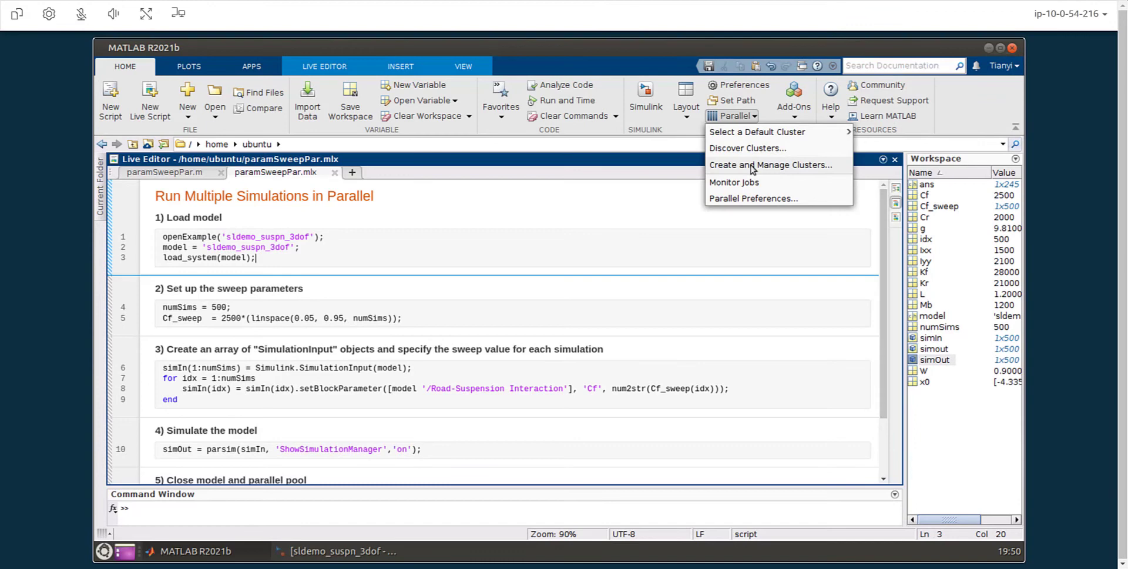
# Create an AWS cloud cluster named cloud_cluster in us-east-1 that terminates automatically when idle.
pyautogui.click(768, 165)
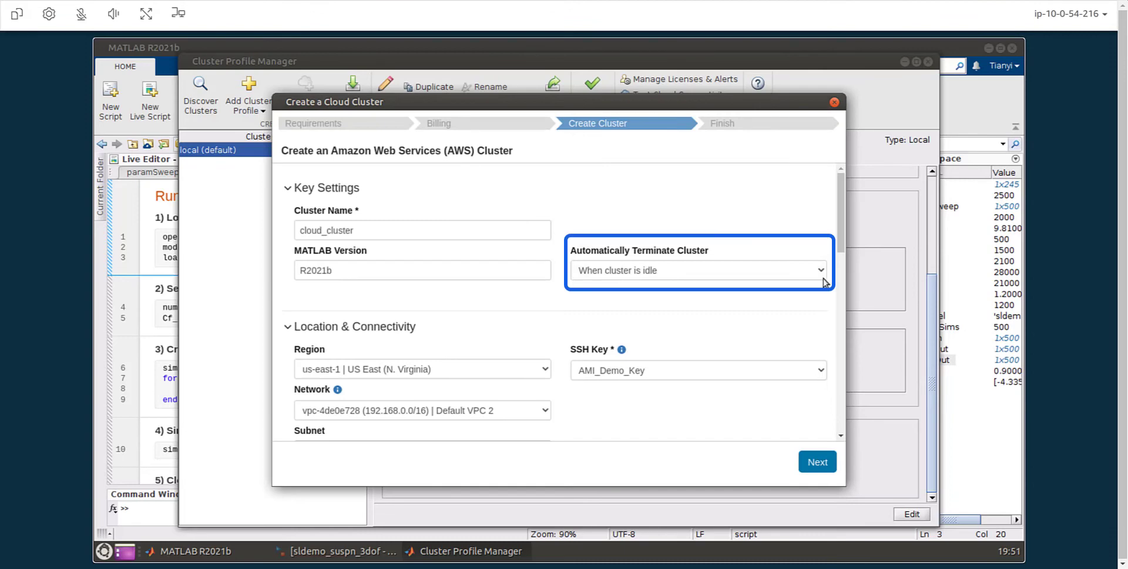
pyautogui.scroll(-3)
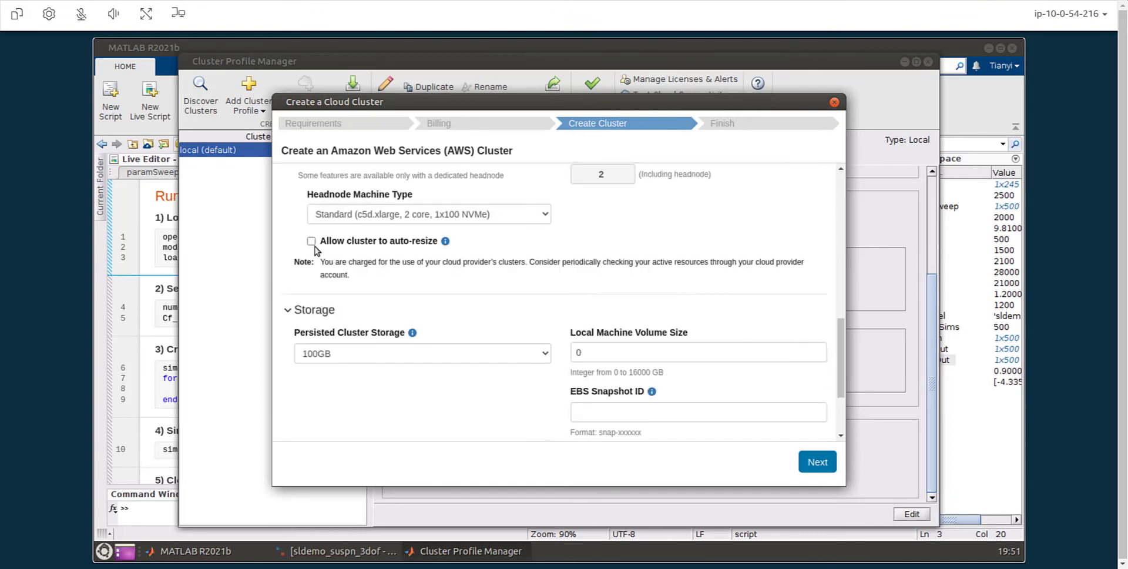
pyautogui.click(311, 241)
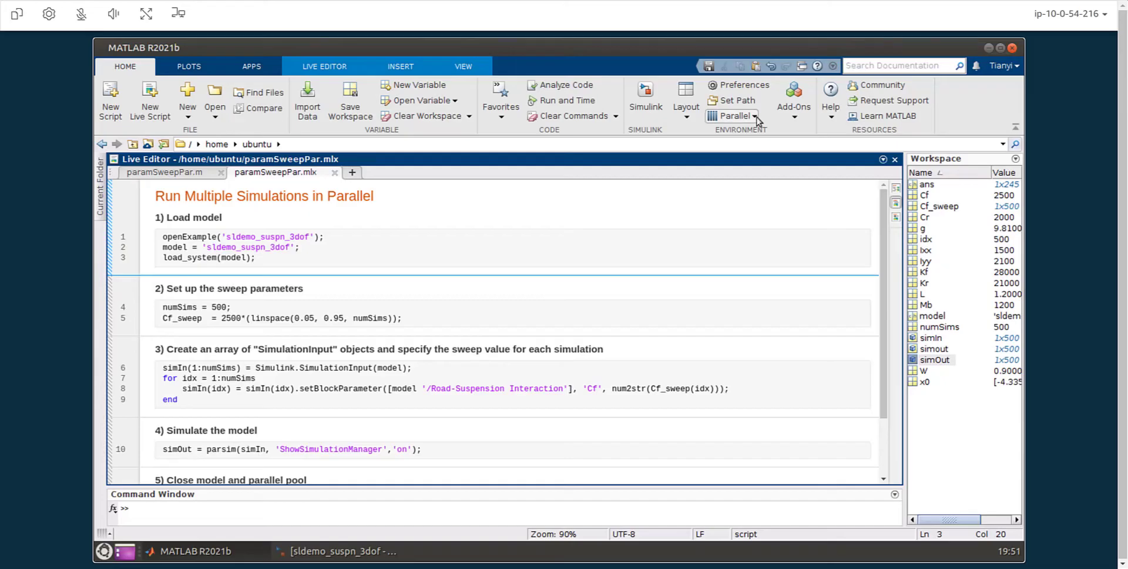
# Make cloud_cluster MATLAB's default parallel cluster instead of local.
pyautogui.click(732, 116)
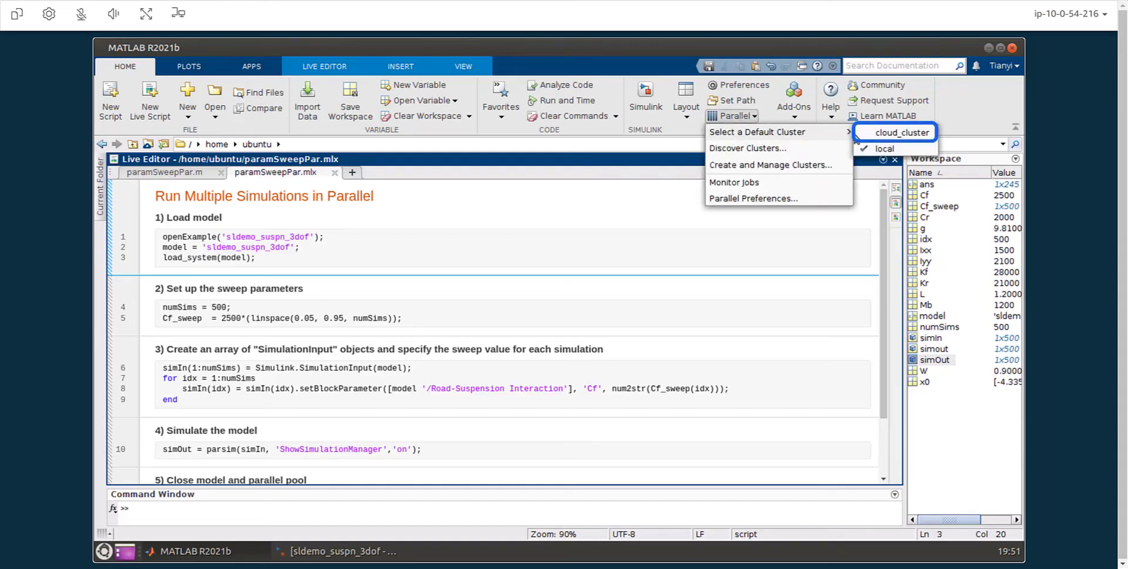
pyautogui.click(901, 133)
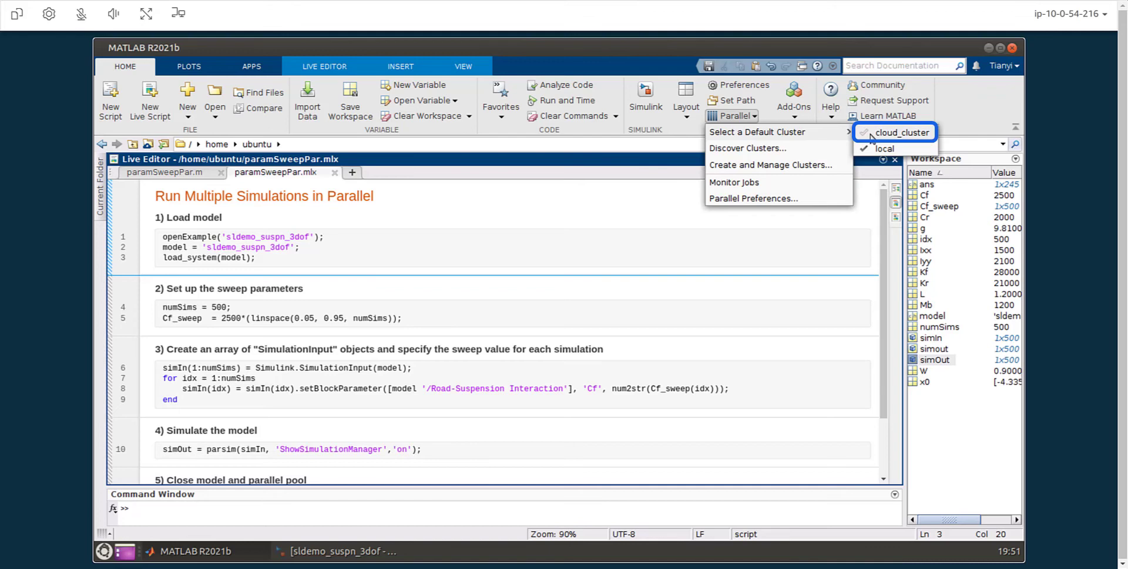
pyautogui.click(325, 66)
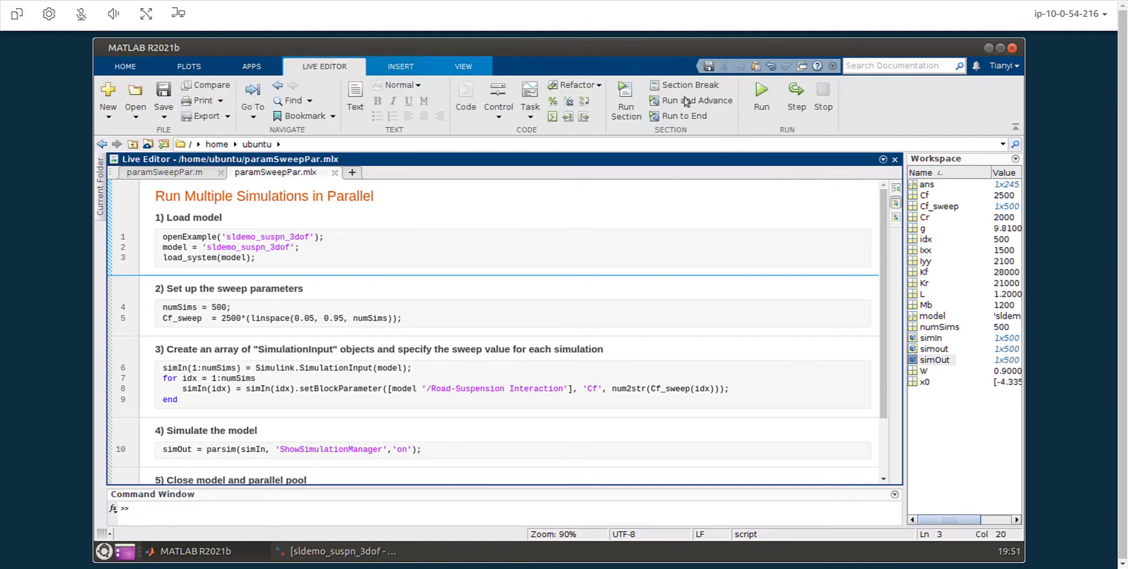